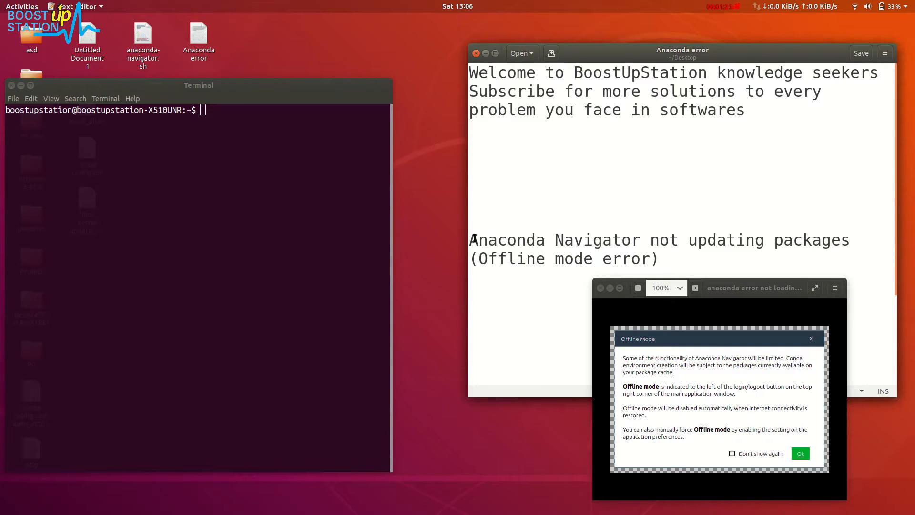
Step: Drag anaconda-navigator.sh from the desktop into Terminal so its path sits on the command line
{"action": "left_click_drag", "start_coordinate": [478, 239], "coordinate": [851, 239]}
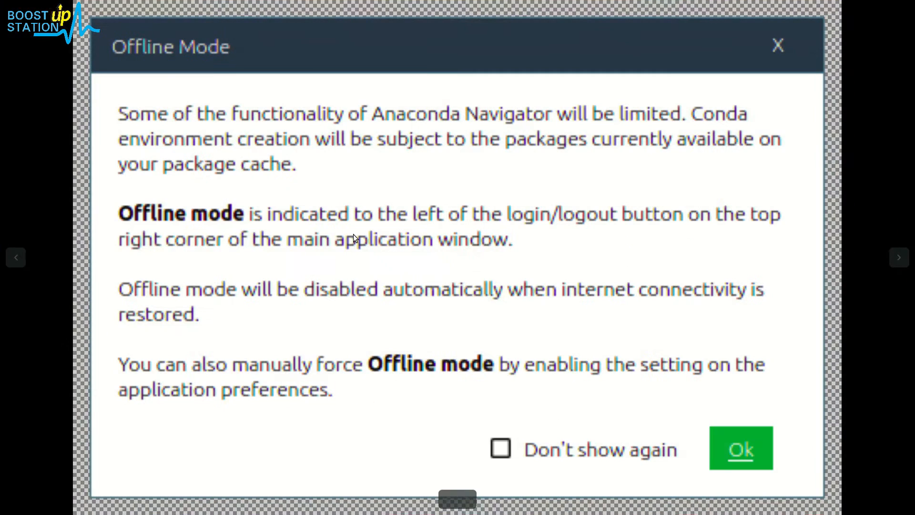
{"action": "mouse_move", "coordinate": [446, 309]}
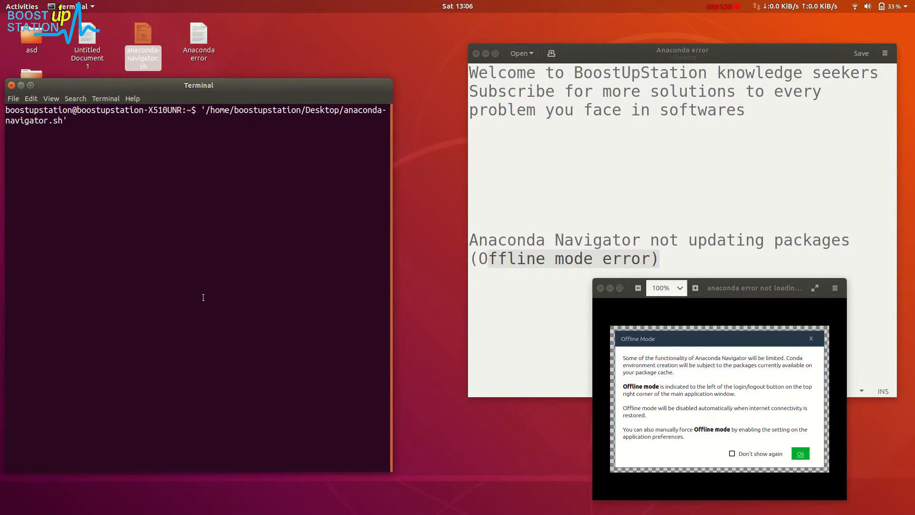
Step: Launch Anaconda Navigator from the script, accept the Offline Mode notice, then quit it
{"action": "key", "text": "Return"}
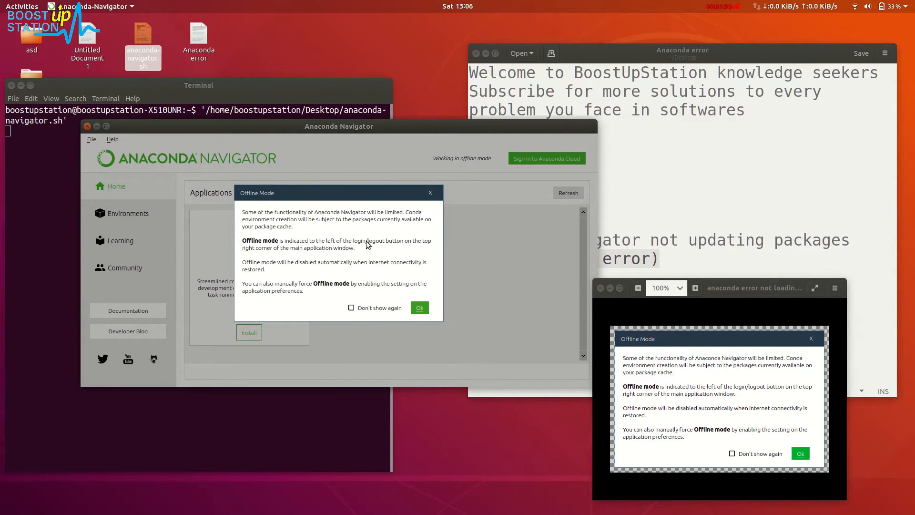
{"action": "left_click", "coordinate": [419, 308]}
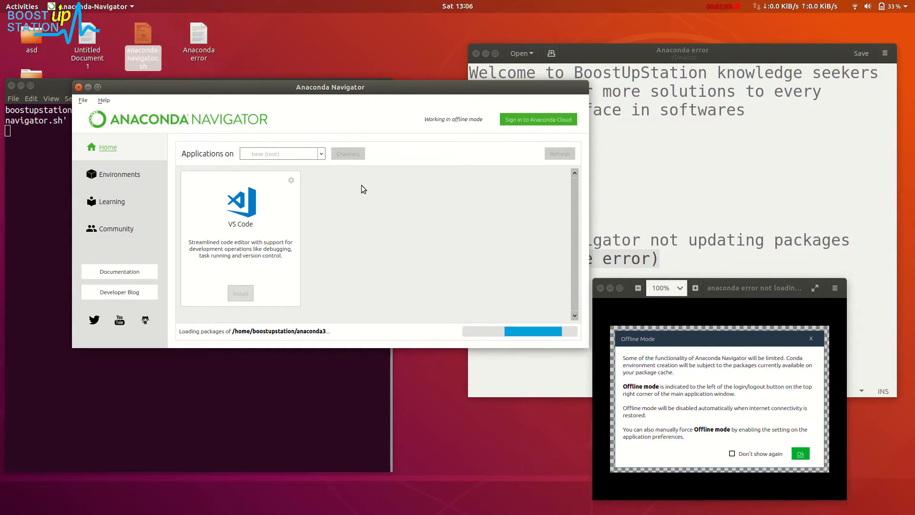
{"action": "mouse_move", "coordinate": [321, 205]}
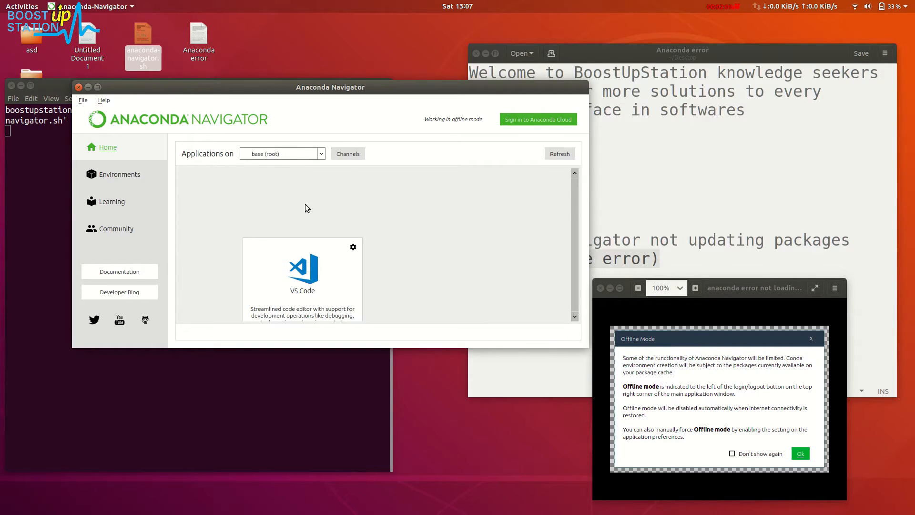
{"action": "mouse_move", "coordinate": [394, 217]}
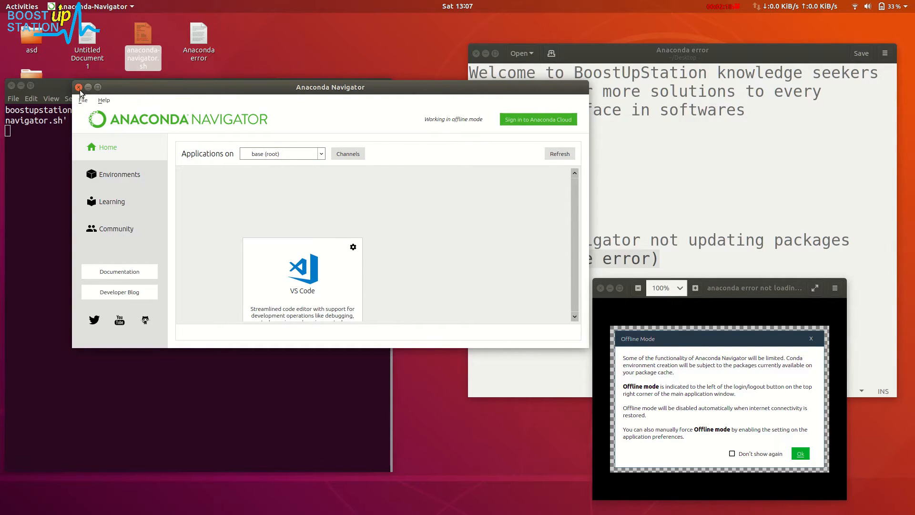
{"action": "left_click", "coordinate": [79, 87]}
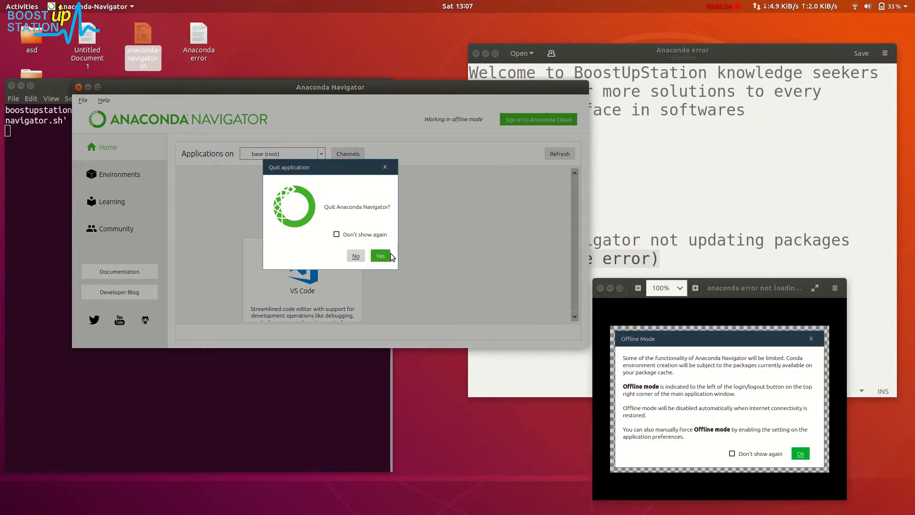
{"action": "left_click", "coordinate": [380, 255]}
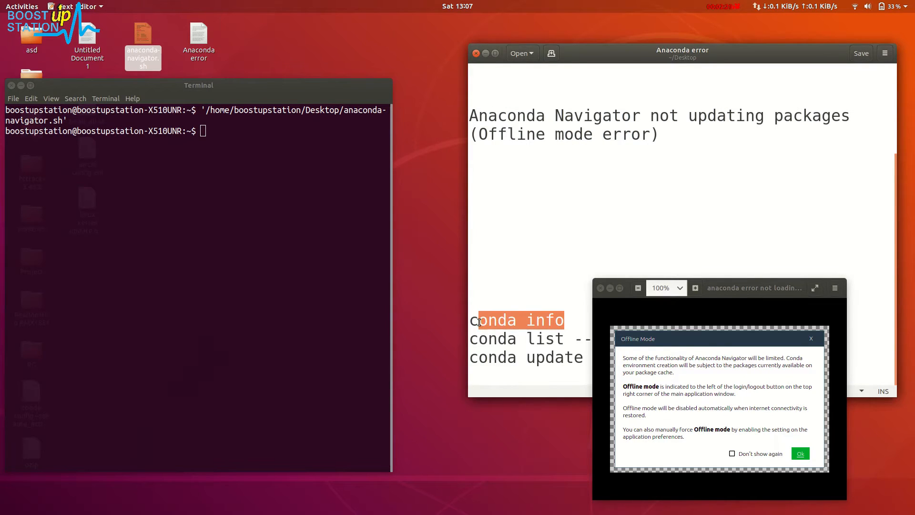
Step: Run conda info and conda list --show-channel-urls, reviewing packages all from defaults
{"action": "type", "text": "conda info"}
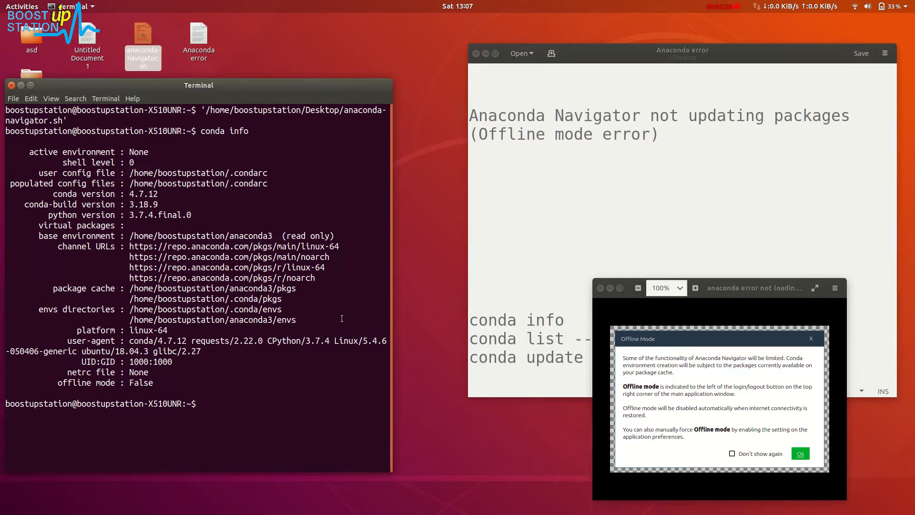
{"action": "left_click", "coordinate": [800, 453]}
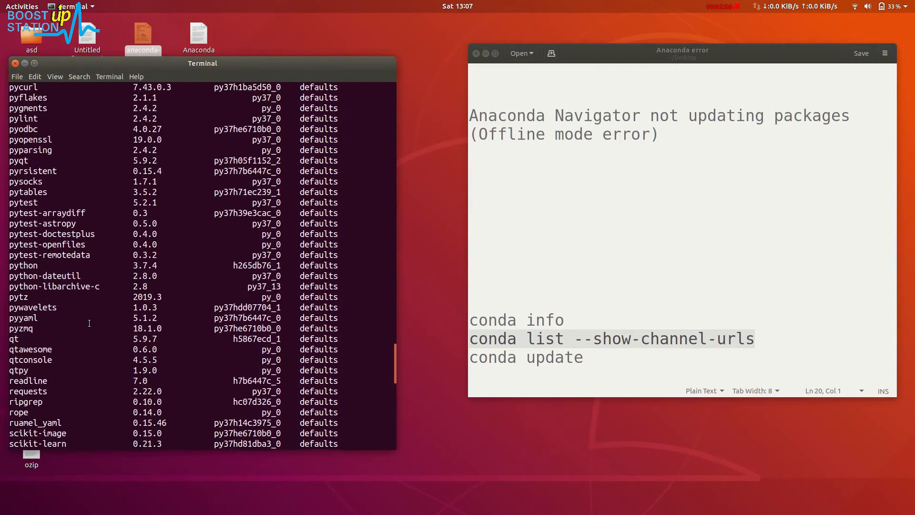
{"action": "scroll", "scroll_direction": "up", "scroll_amount": 3}
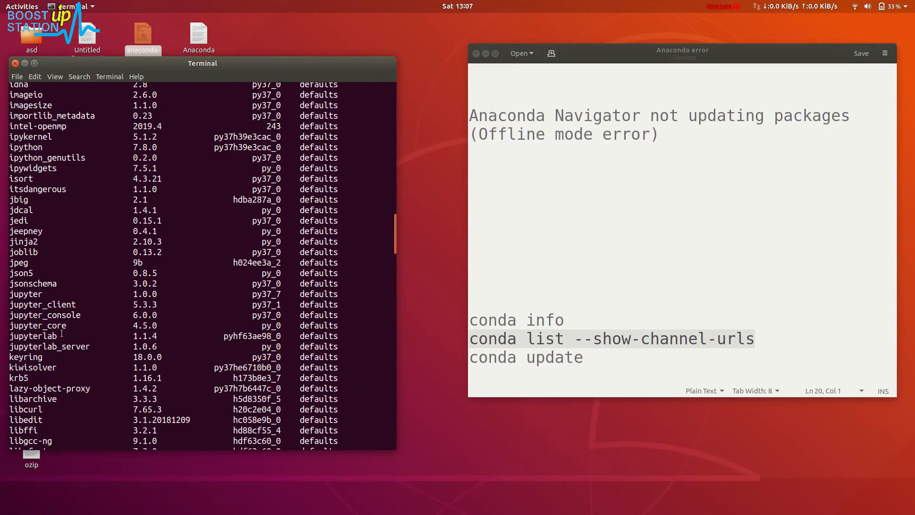
{"action": "double_click", "coordinate": [32, 335]}
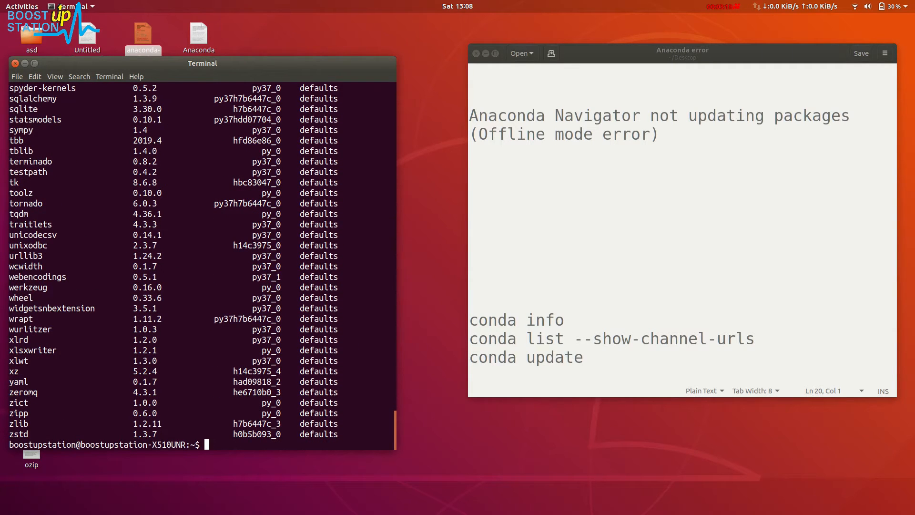
Step: Attempt conda update of anaconda, apply the suggested sudo chown fix, then enter sudo nautilus
{"action": "type", "text": "conda update"}
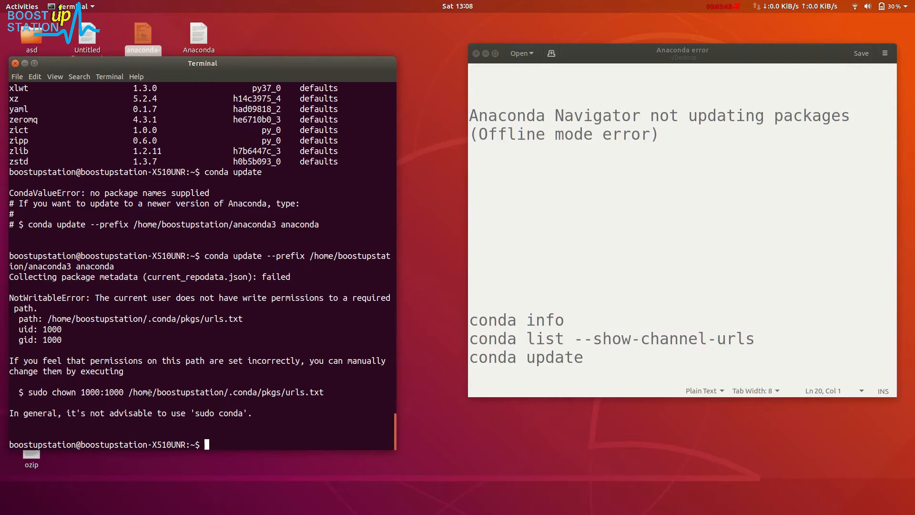
{"action": "triple_click", "coordinate": [173, 392]}
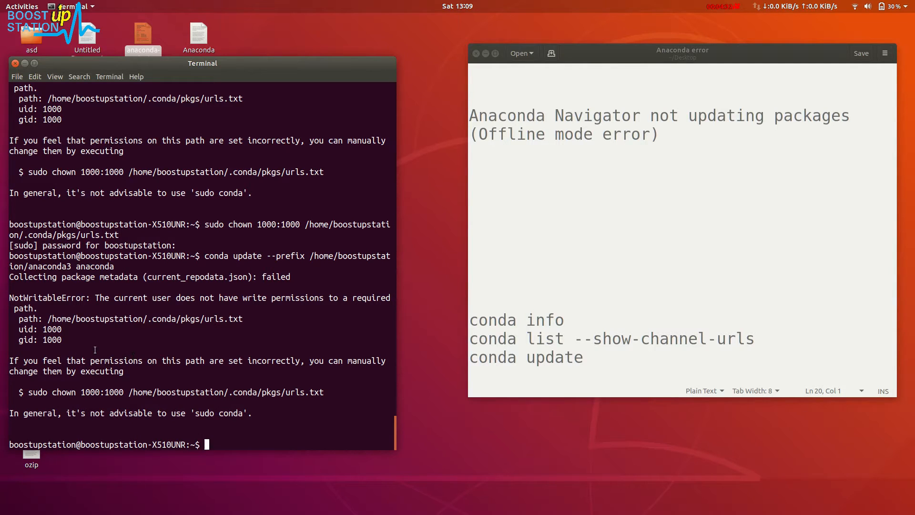
{"action": "mouse_move", "coordinate": [231, 329]}
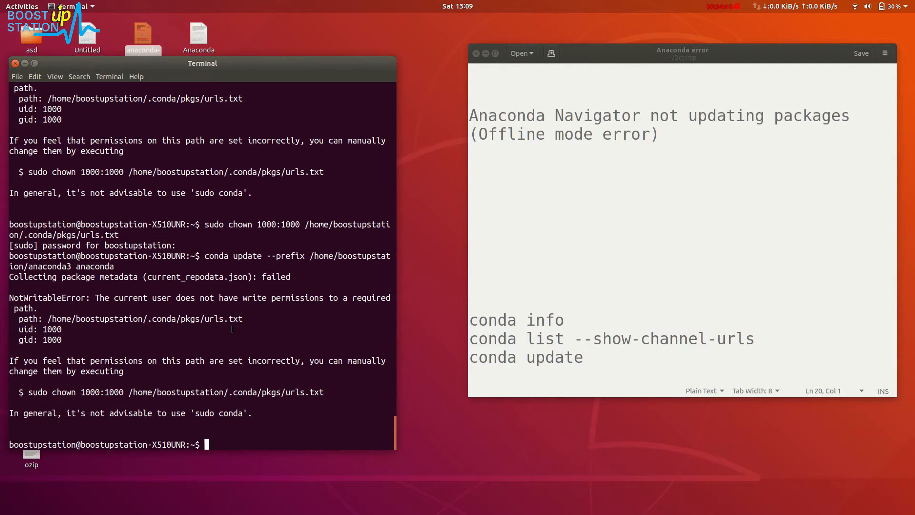
{"action": "type", "text": "sudo nautilus"}
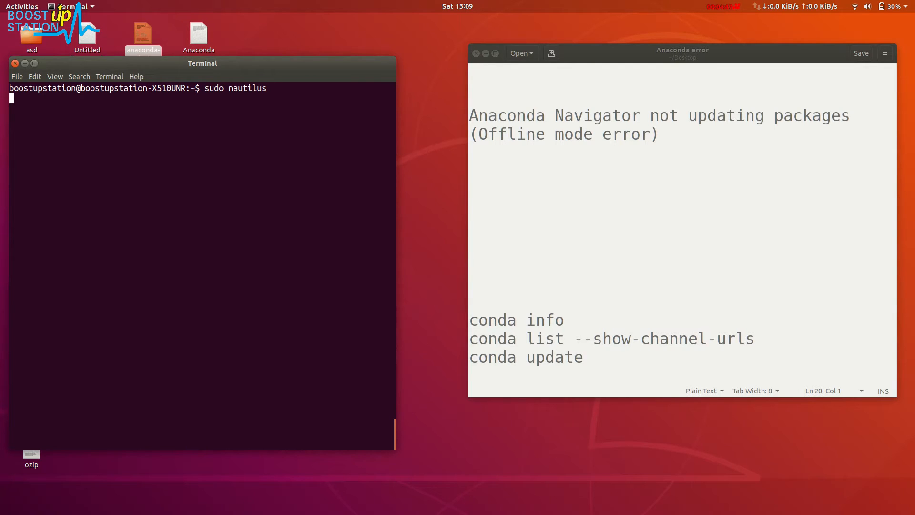
Step: In root Nautilus, permanently delete the hidden .conda folder from the home directory
{"action": "key", "text": "Return"}
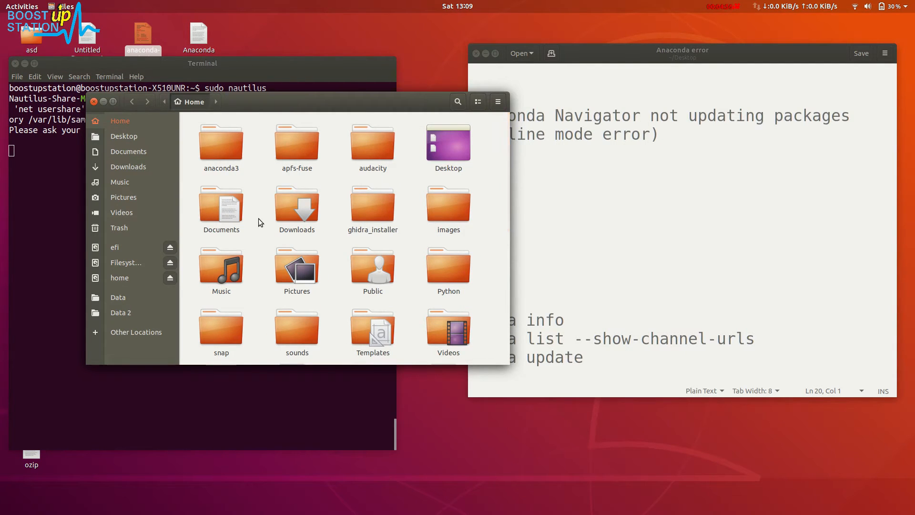
{"action": "scroll", "scroll_direction": "down", "scroll_amount": 3}
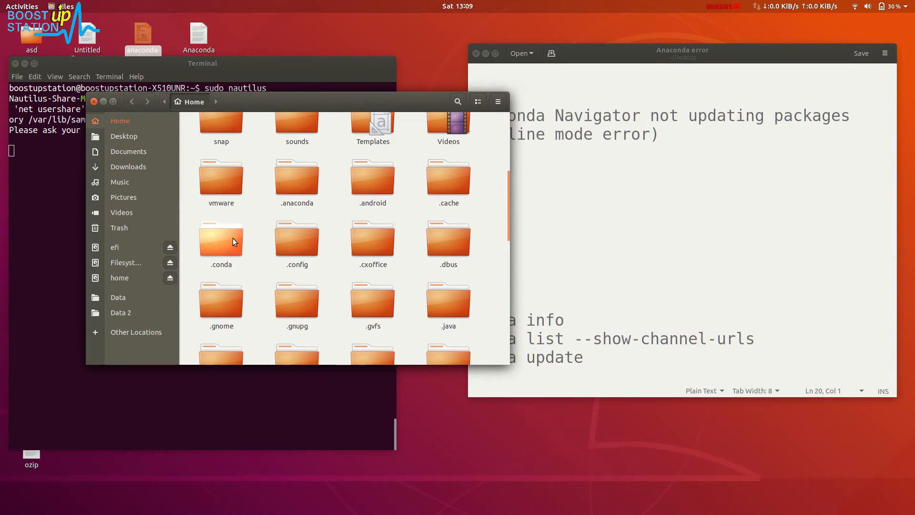
{"action": "left_click", "coordinate": [220, 238]}
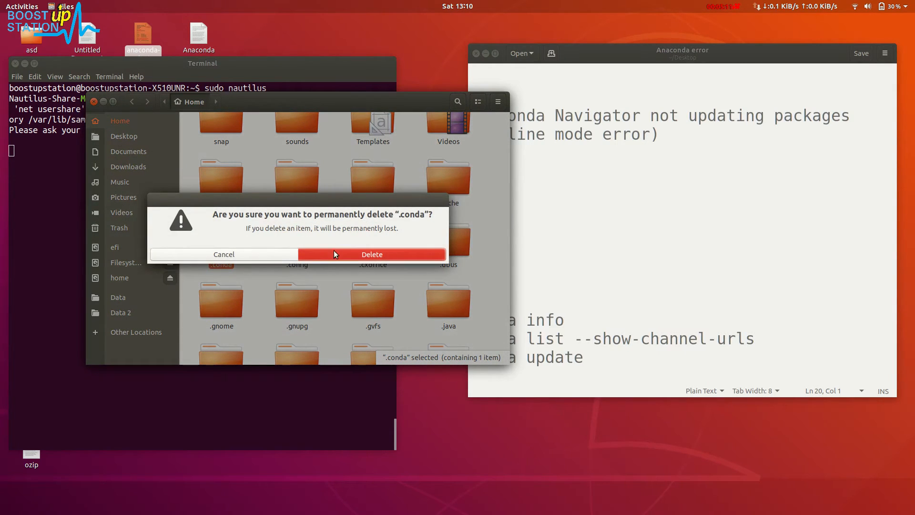
{"action": "left_click", "coordinate": [371, 254]}
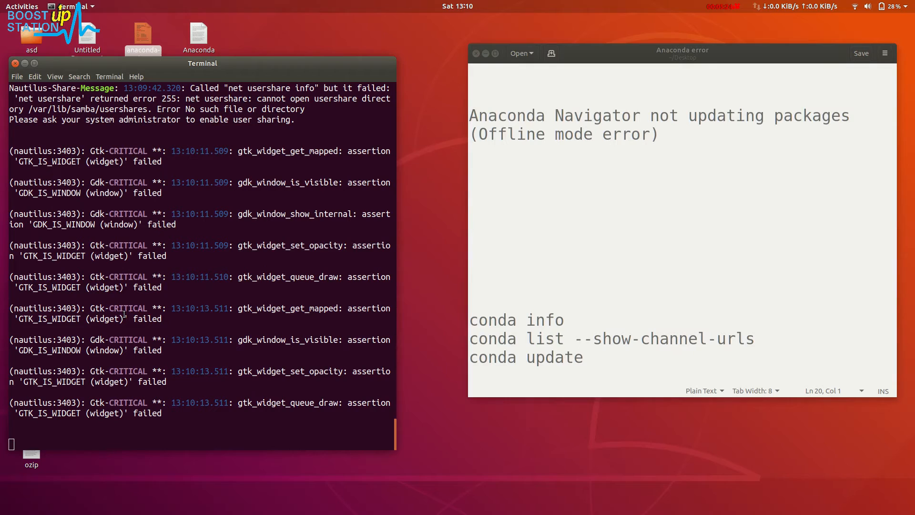
Step: Stop the root file manager, relaunch Navigator and dismiss its Offline Mode notice
{"action": "key", "text": "ctrl+c"}
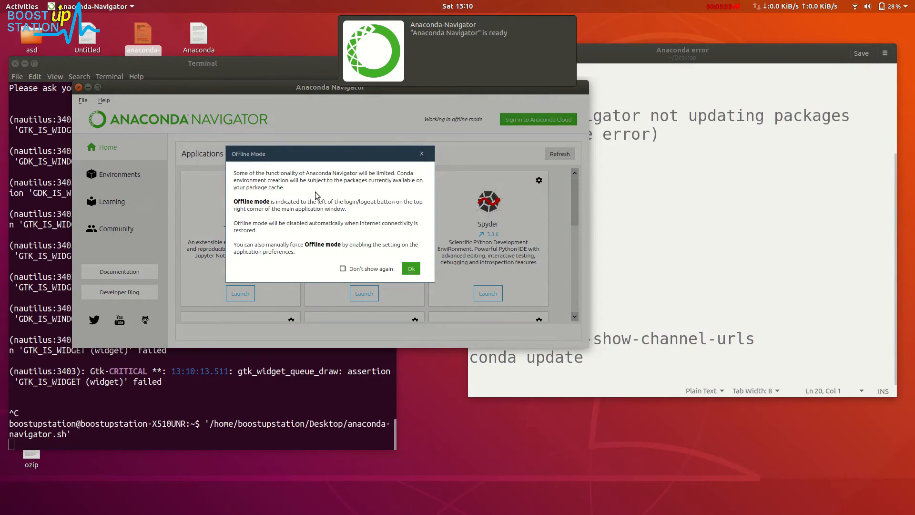
{"action": "left_click", "coordinate": [411, 269]}
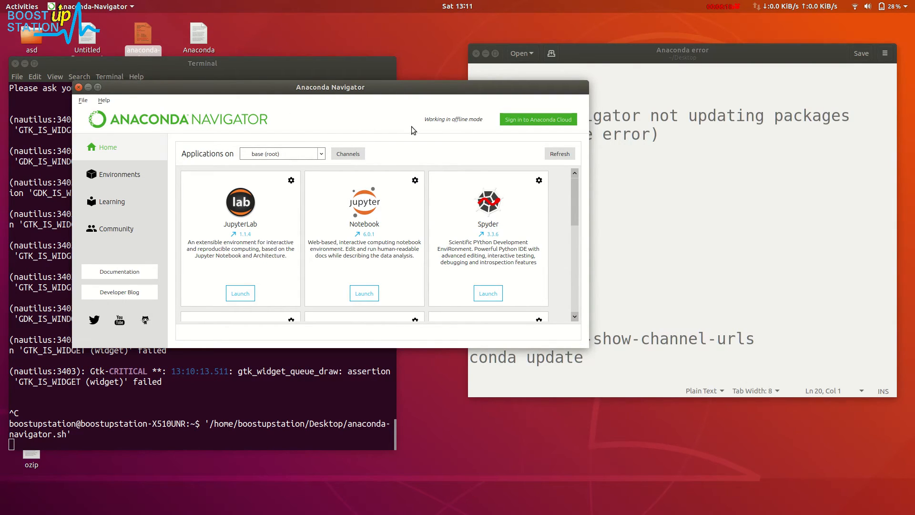
{"action": "mouse_move", "coordinate": [417, 213]}
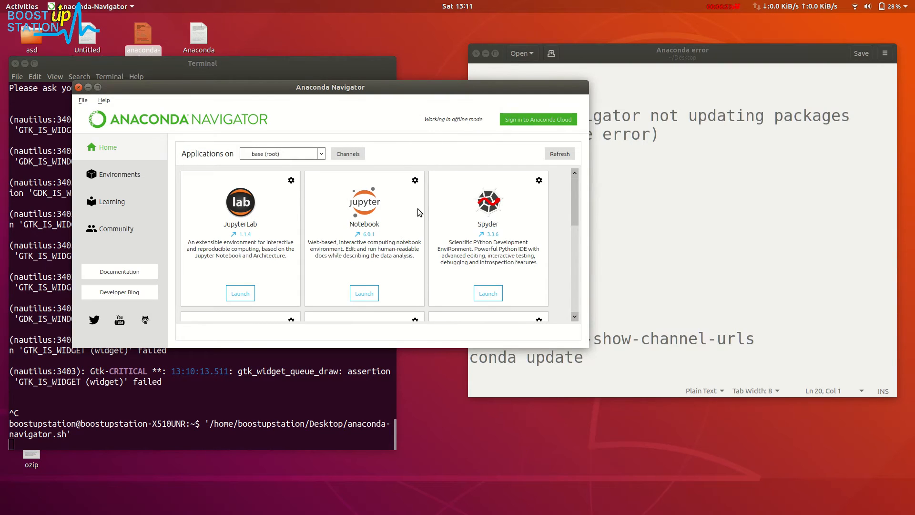
{"action": "mouse_move", "coordinate": [86, 88]}
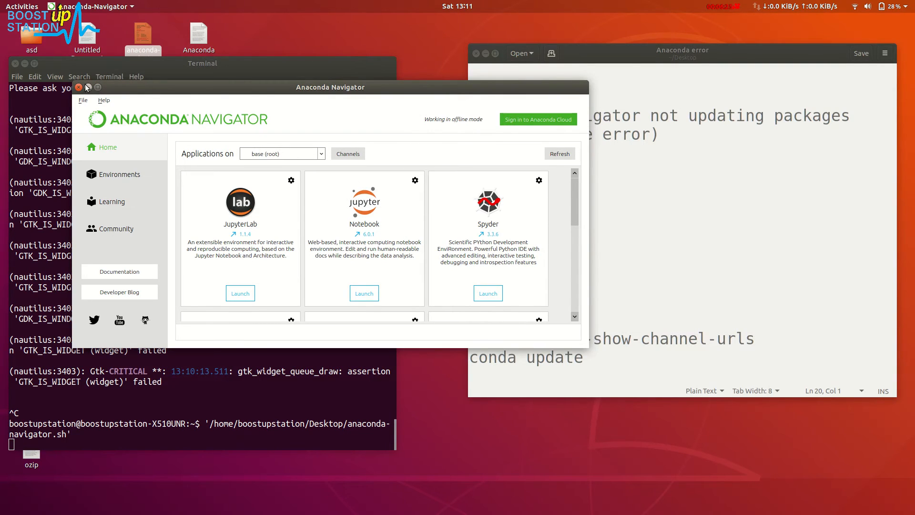
Step: Close Navigator, run conda update --prefix /home/boostupstation/anaconda3 anaconda and answer y to proceed
{"action": "left_click", "coordinate": [78, 86]}
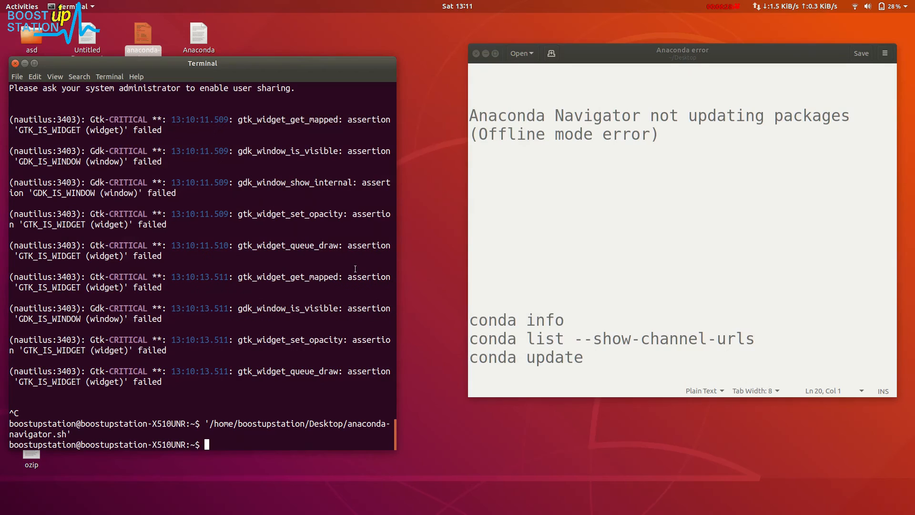
{"action": "type", "text": "conda update --prefix /home/boostupstation/anaconda3 anaconda"}
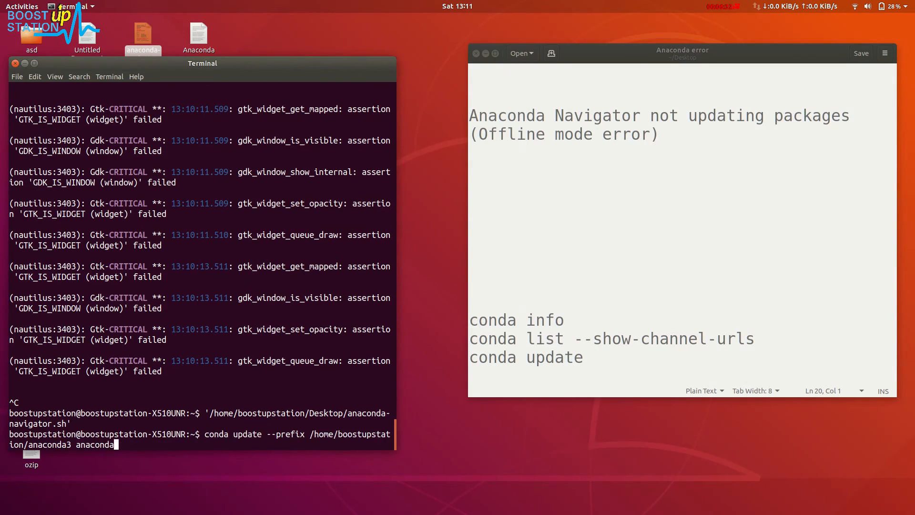
{"action": "key", "text": "Return"}
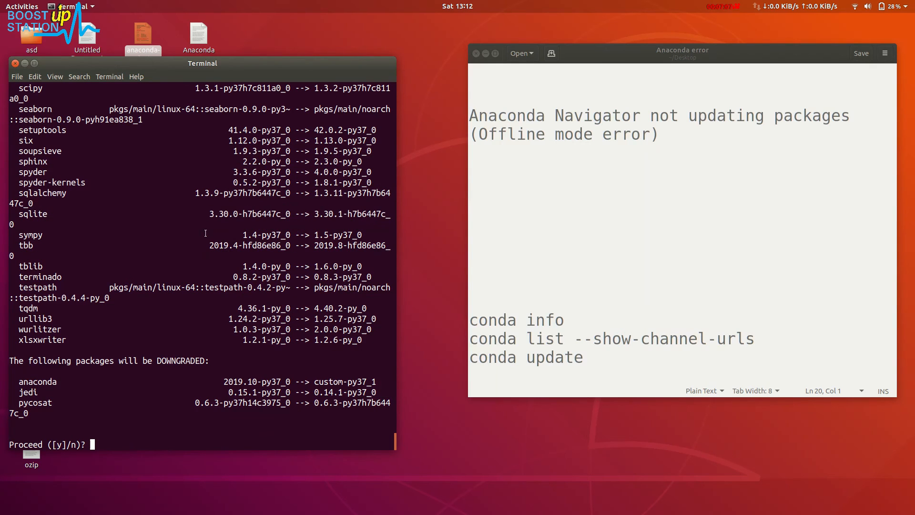
{"action": "type", "text": "y"}
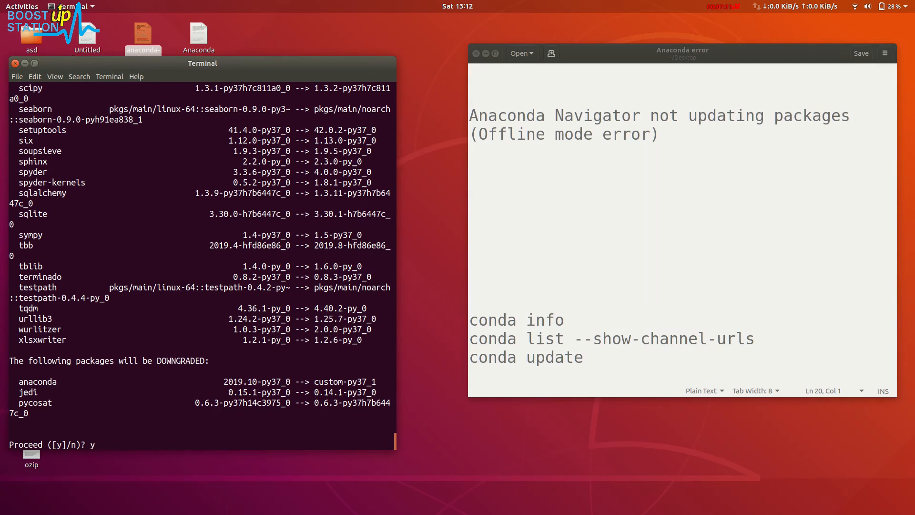